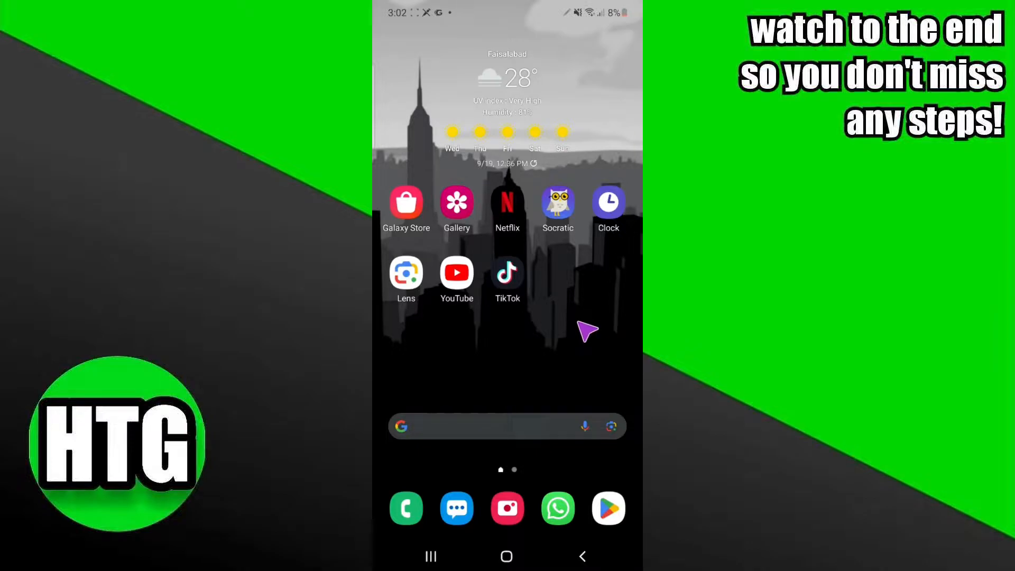
mouse_move(582, 326)
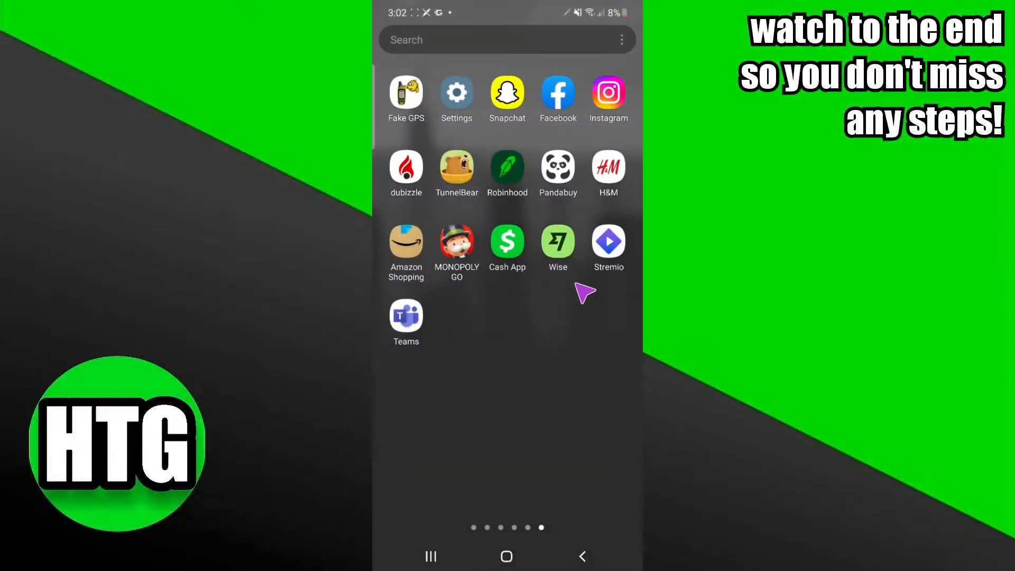
Launch Microsoft Teams from the app drawer to its Home feed.
left_click(405, 316)
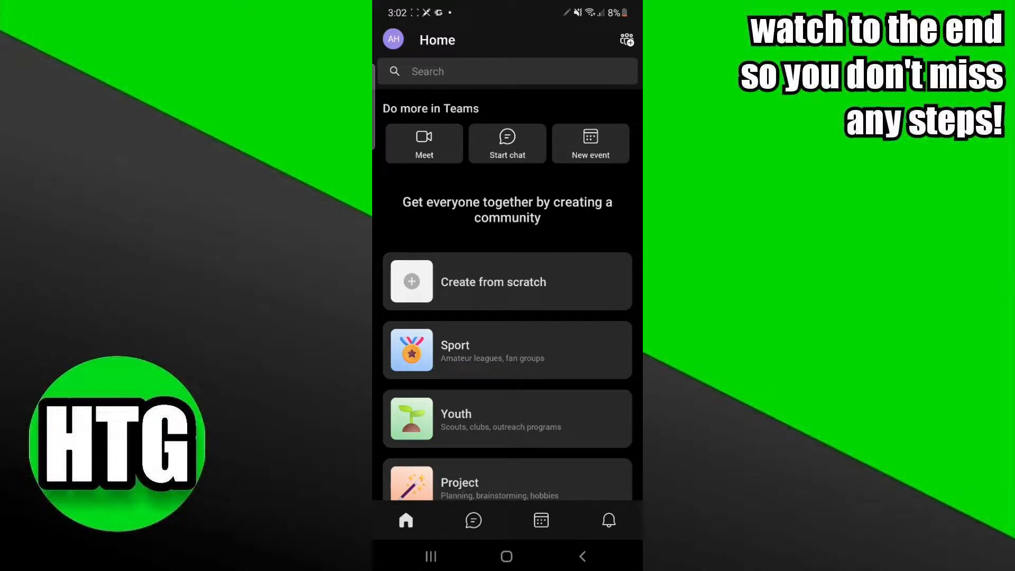
Go from the profile avatar into Teams Settings, down to the sign-out and delete-account options.
left_click(392, 39)
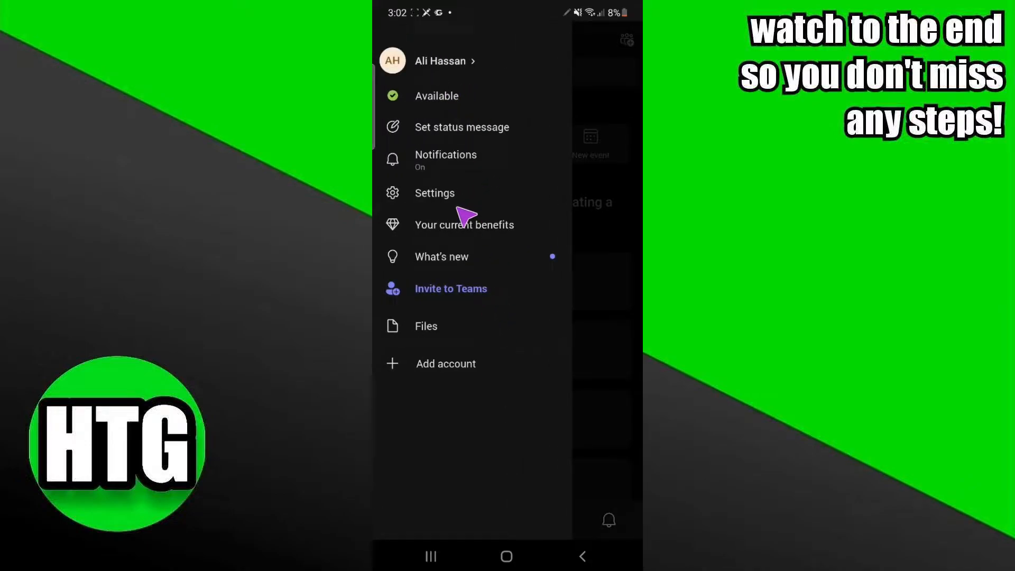
mouse_move(462, 388)
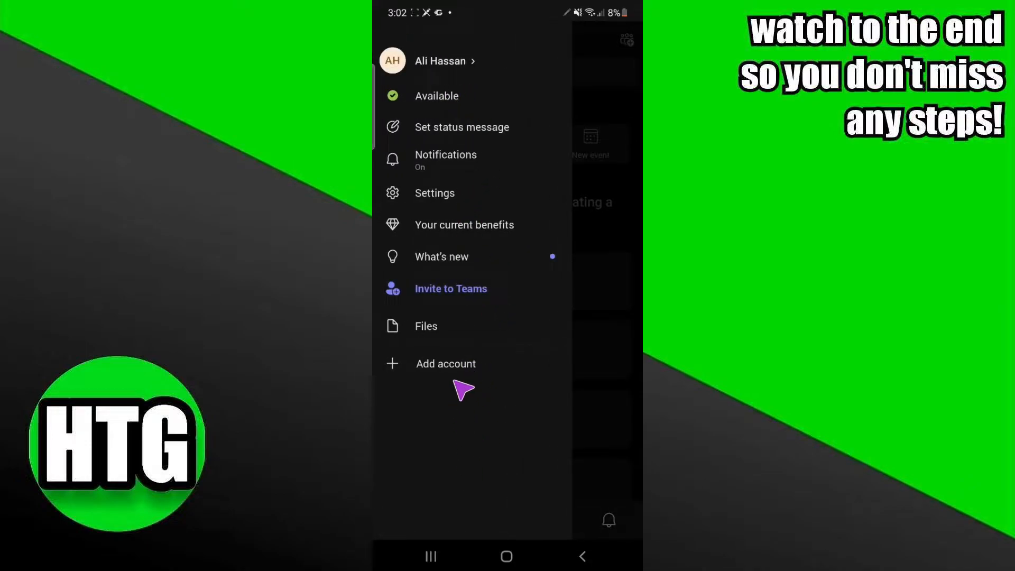
mouse_move(496, 408)
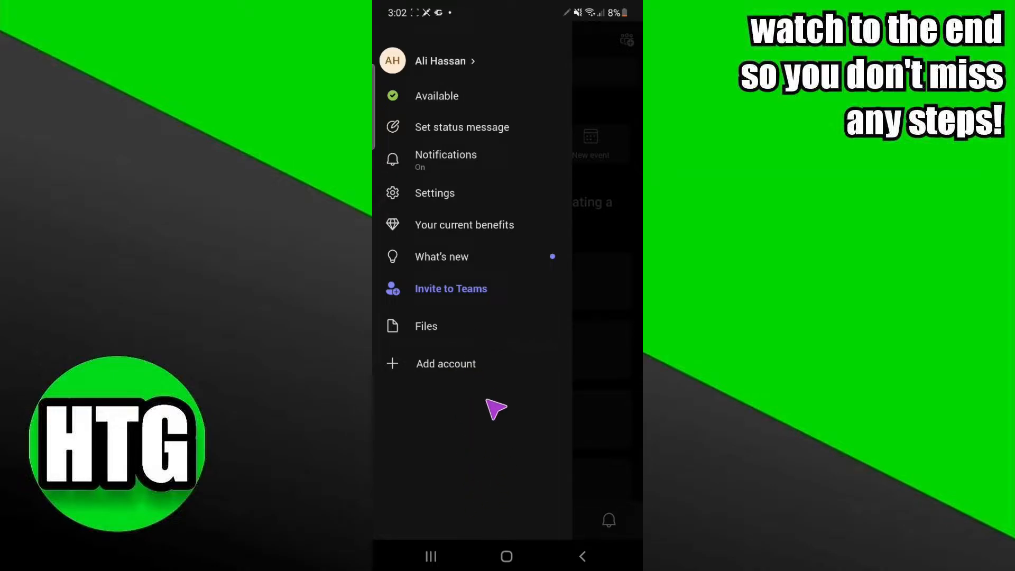
mouse_move(451, 219)
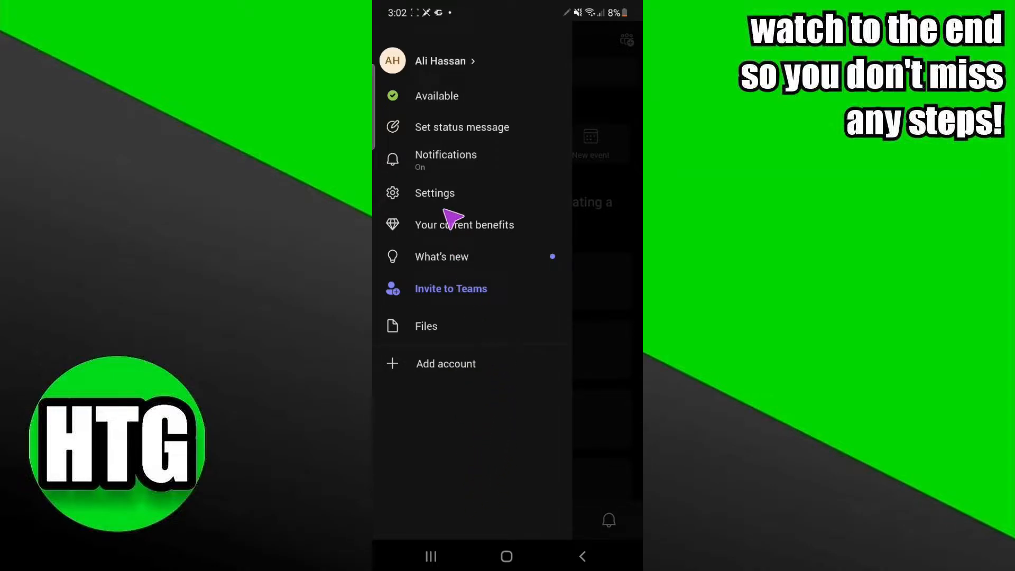
left_click(434, 192)
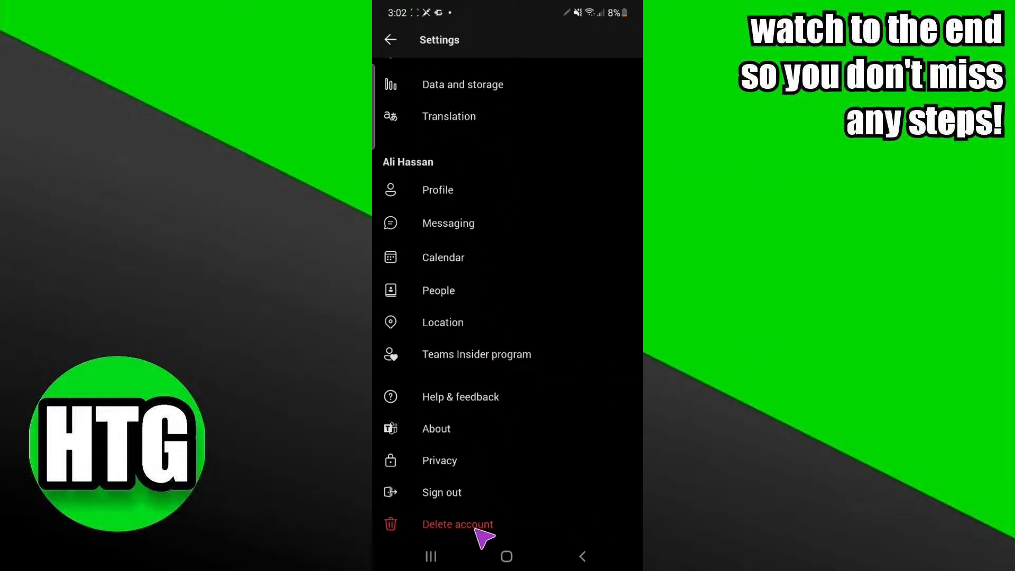
left_click(456, 524)
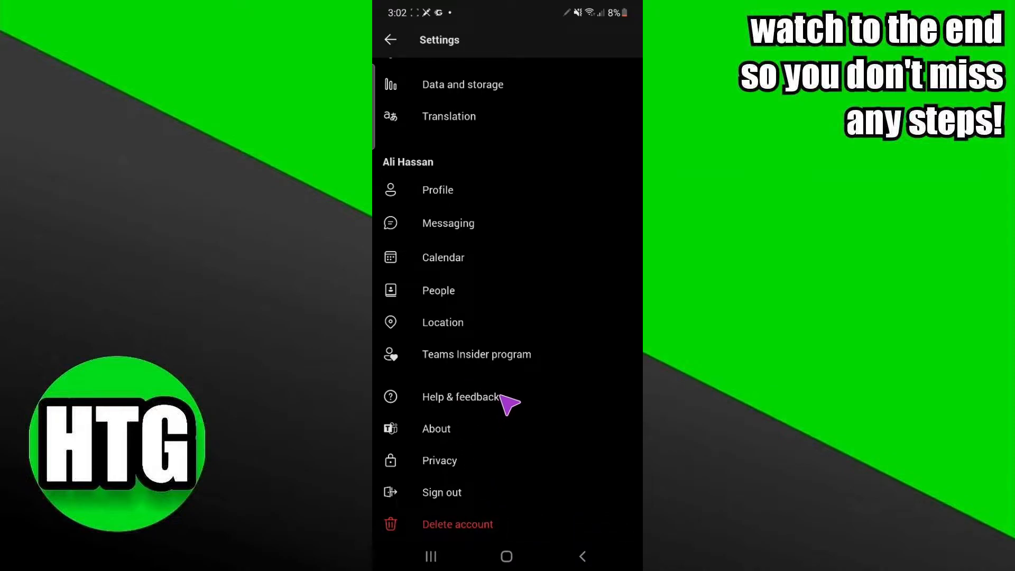
mouse_move(491, 295)
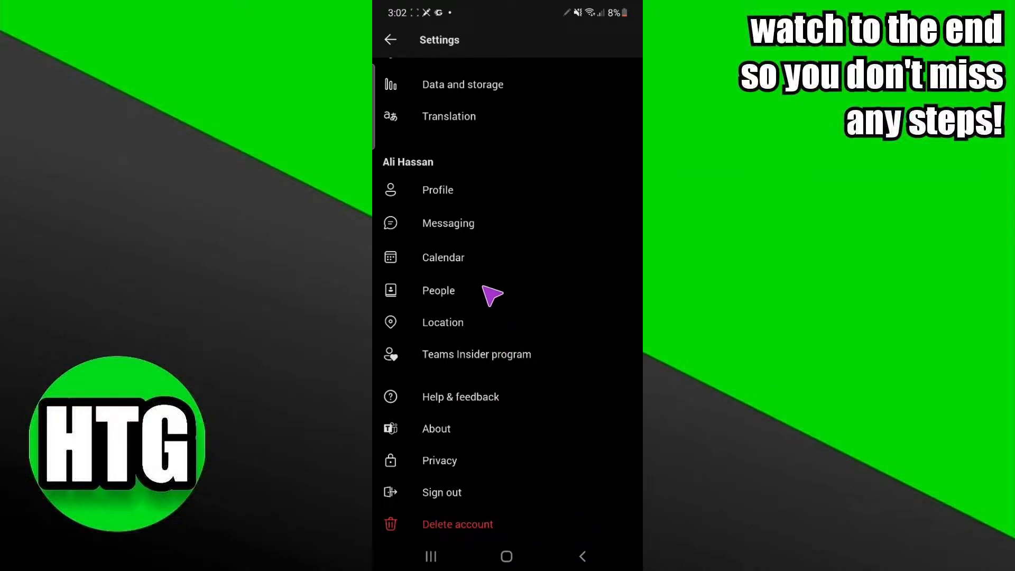
mouse_move(501, 226)
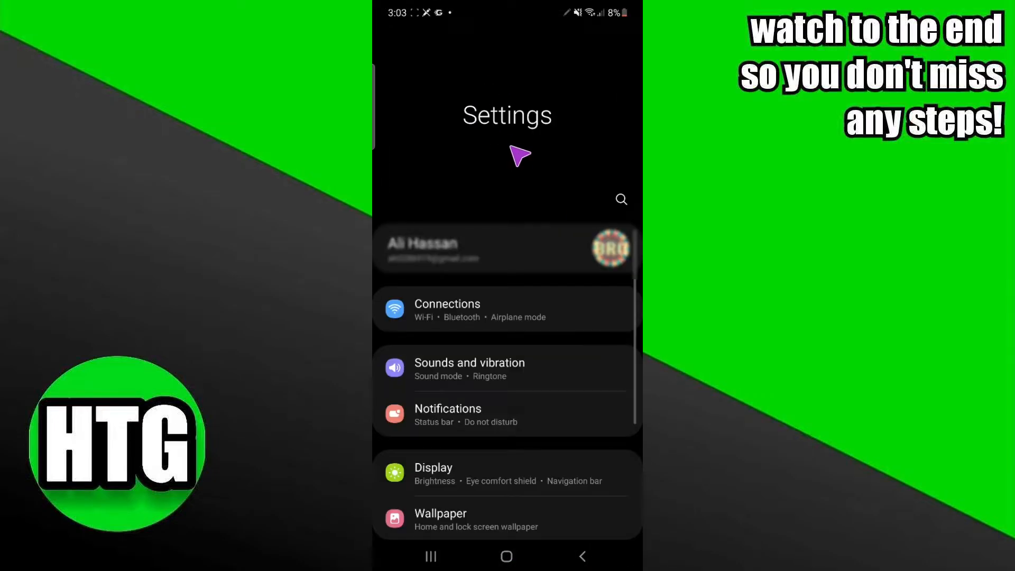
Search Android Settings for "app" and browse the installed apps list down past Chrome and Clock.
left_click(620, 198)
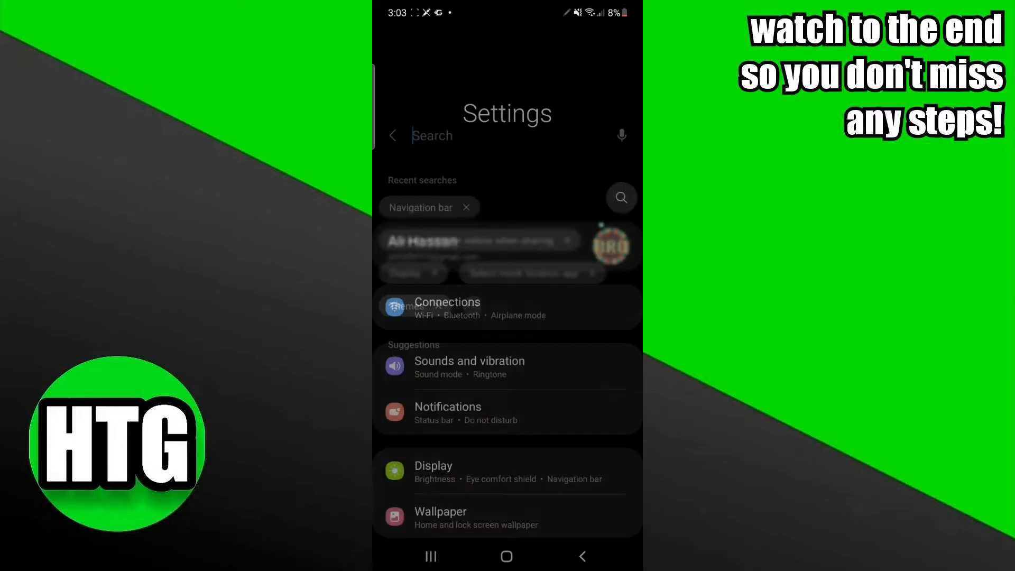
type("app")
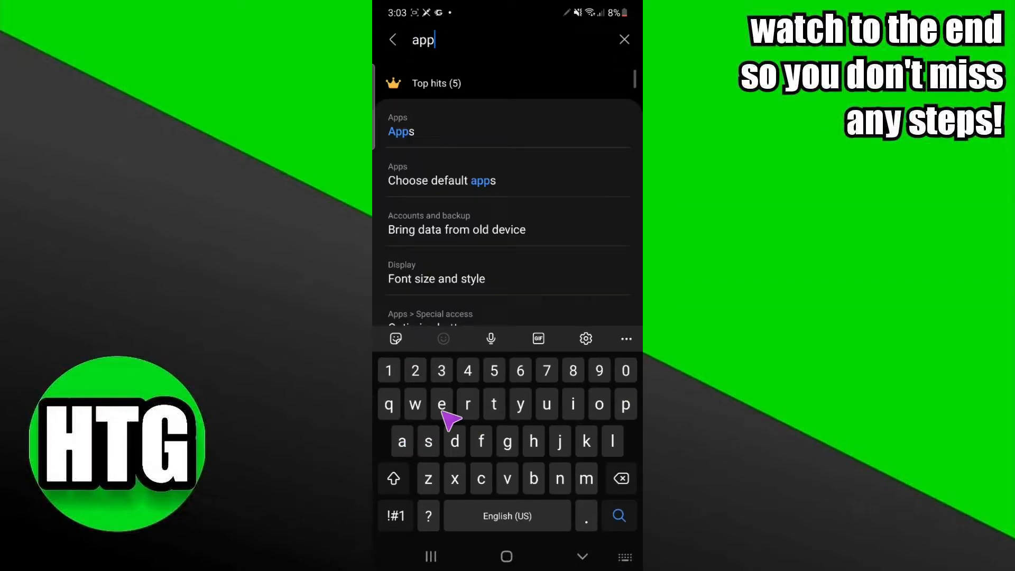
left_click(402, 126)
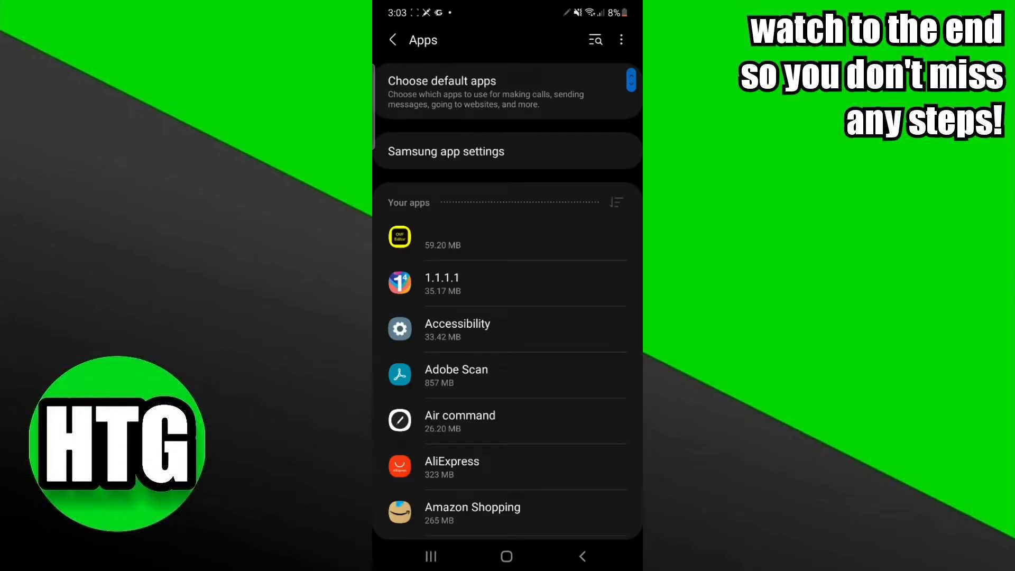
scroll("down", 3)
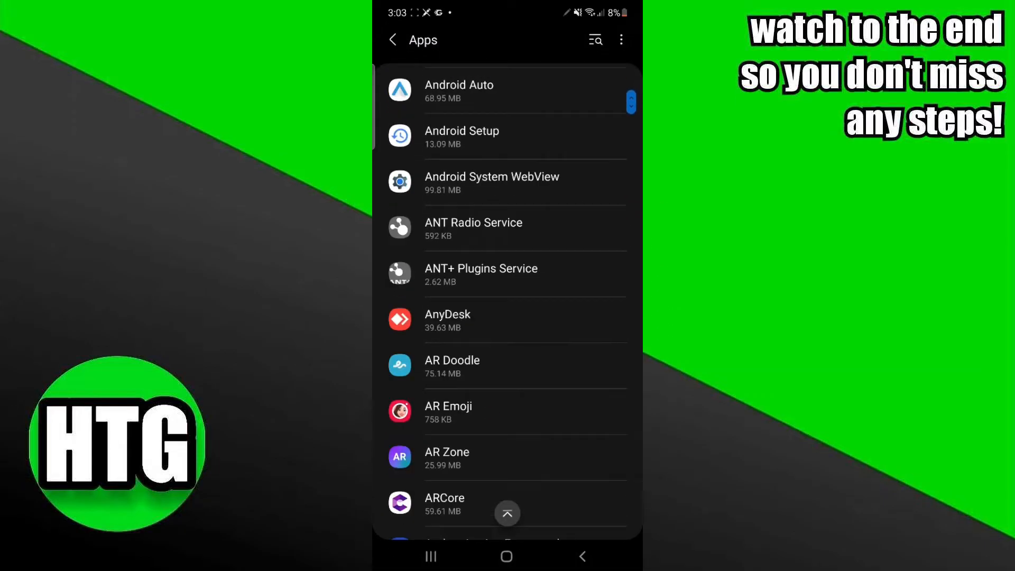
scroll("down", 3)
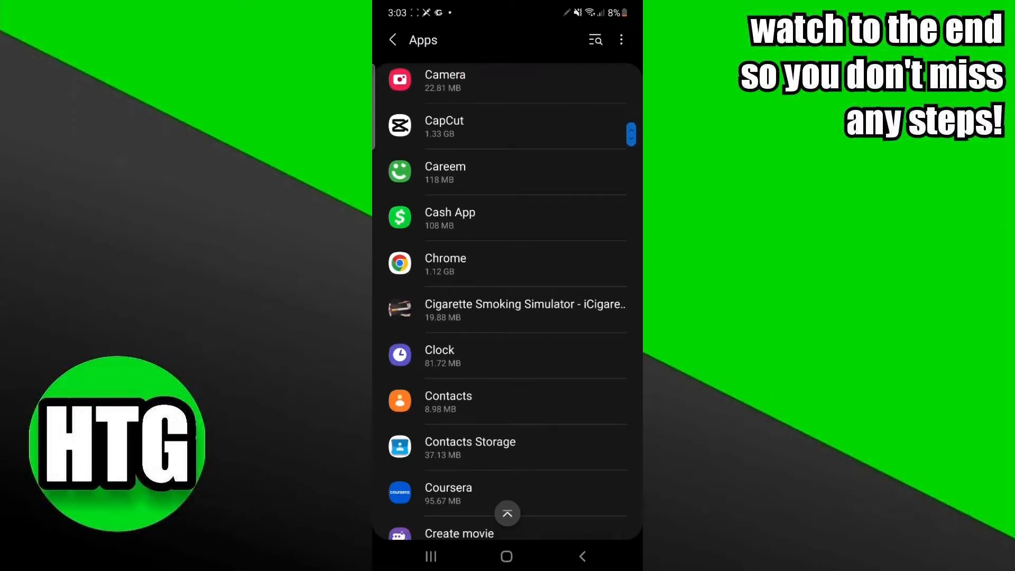
Search the apps list for "tea" and open Teams' Storage page showing its 268 MB of app, data and cache.
left_click(593, 39)
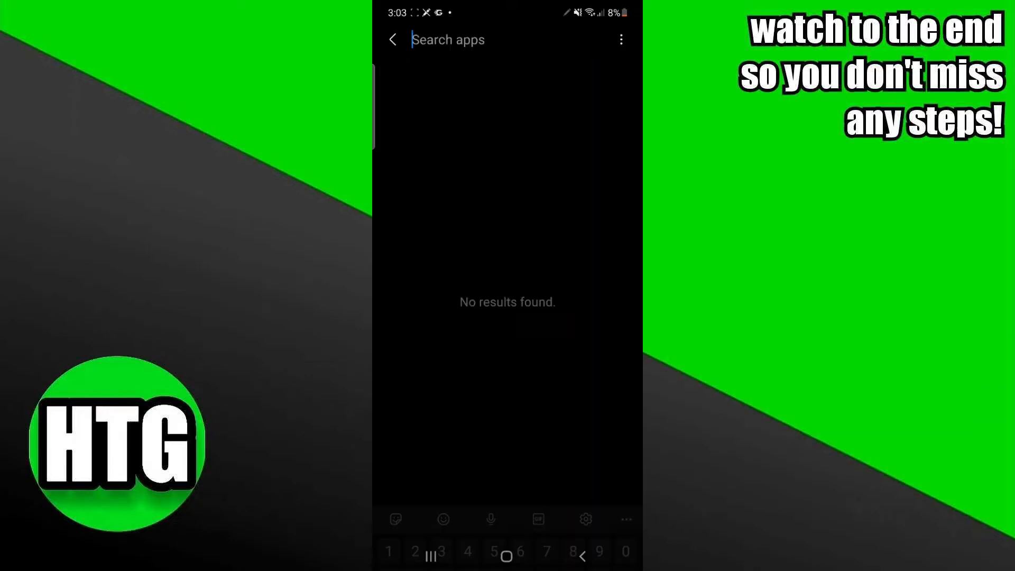
type("tea")
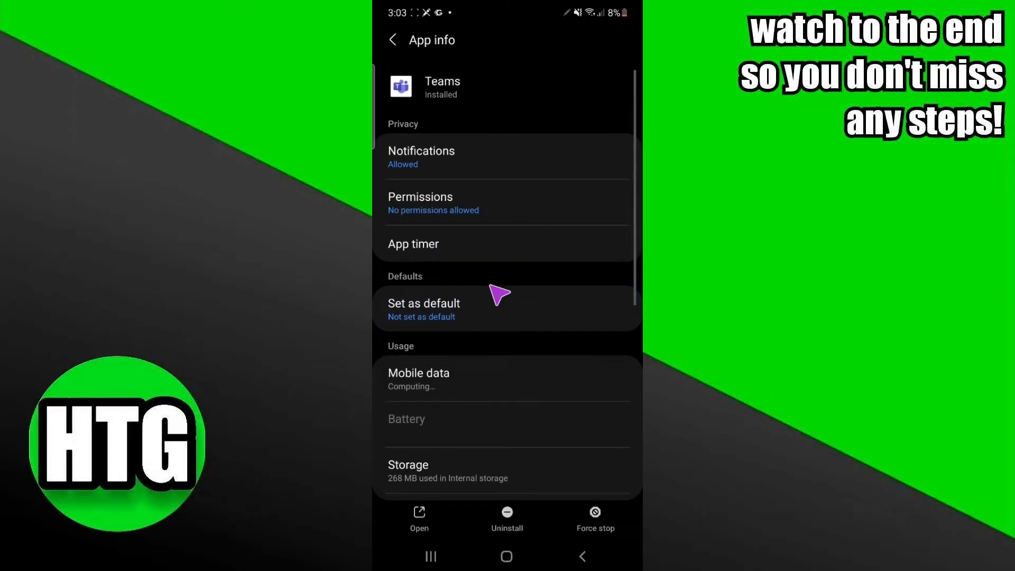
scroll("down", 3)
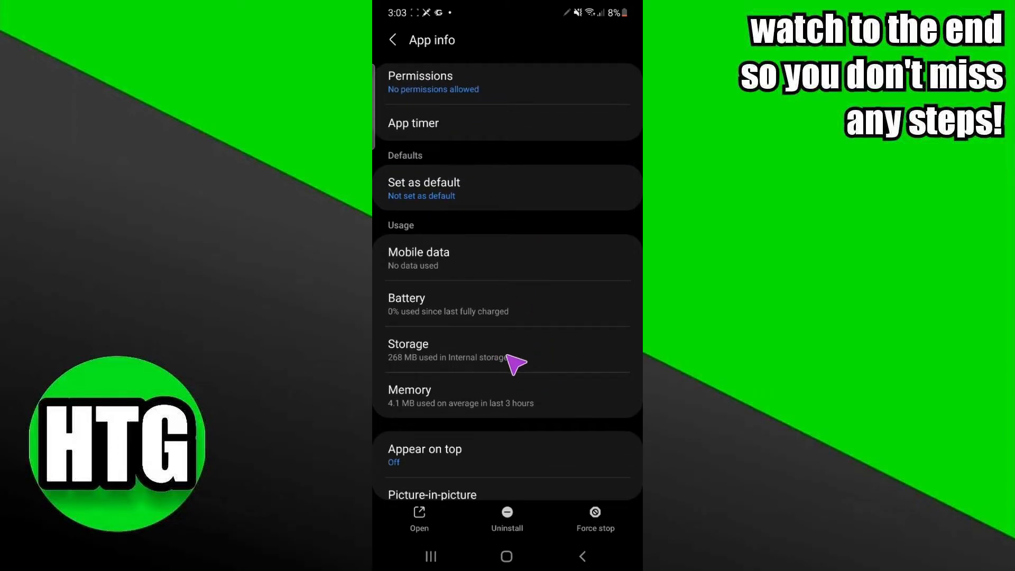
left_click(506, 350)
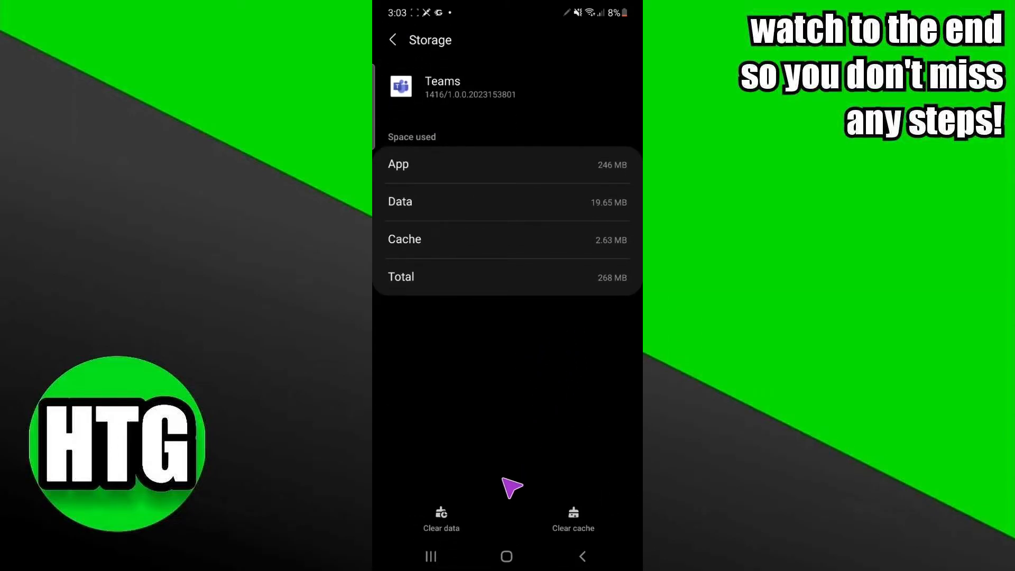
mouse_move(518, 425)
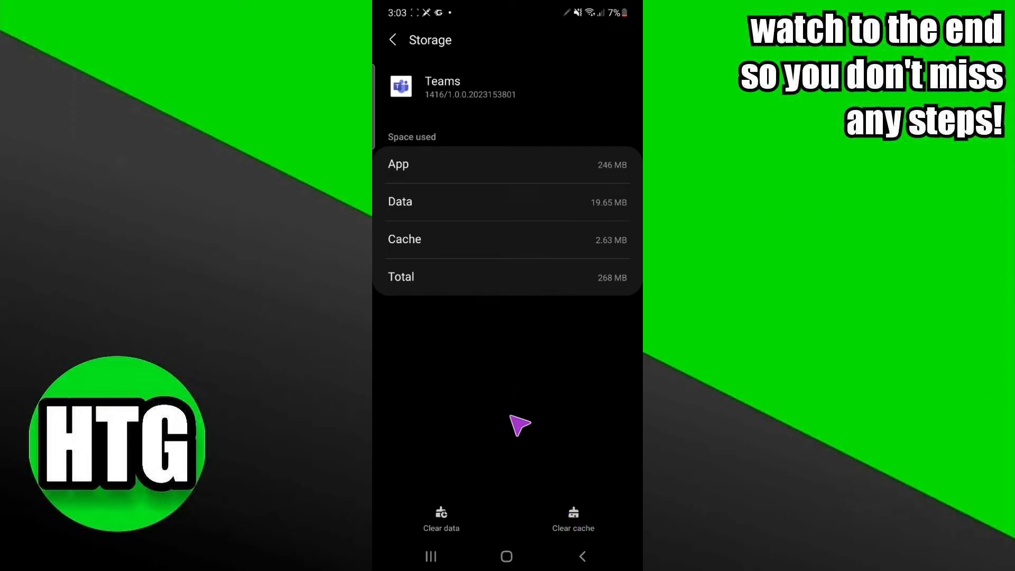